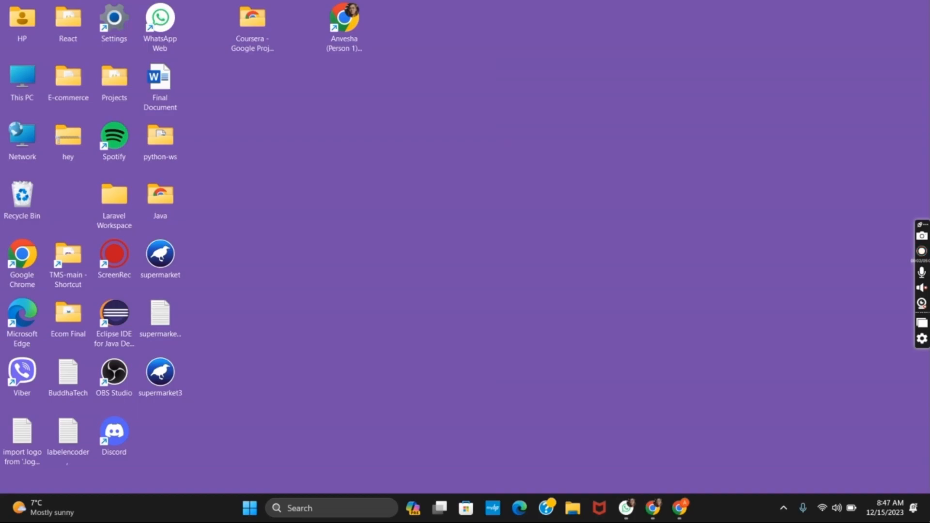
# Launch Google Chrome from the desktop shortcut
pyautogui.click(922, 252)
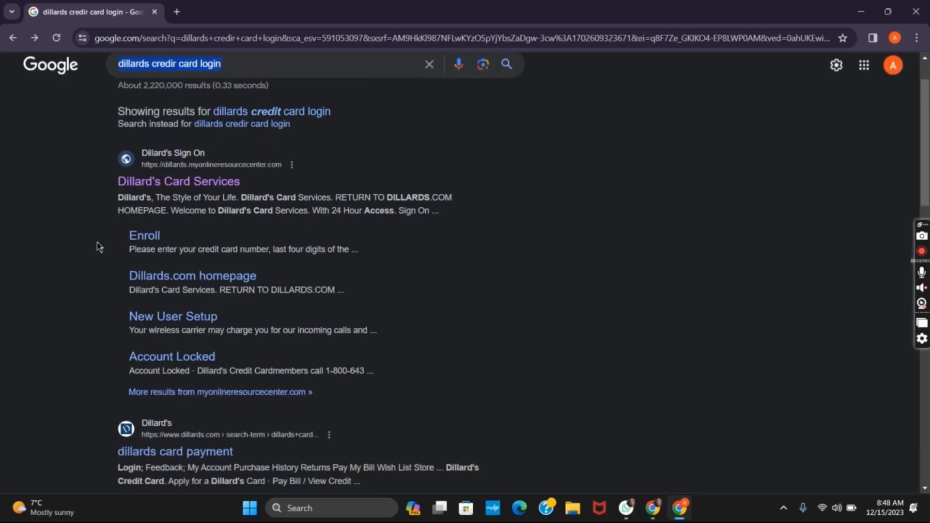
# Follow the 'Dillard's Card Services' result to its sign-on page
pyautogui.scroll(-3)
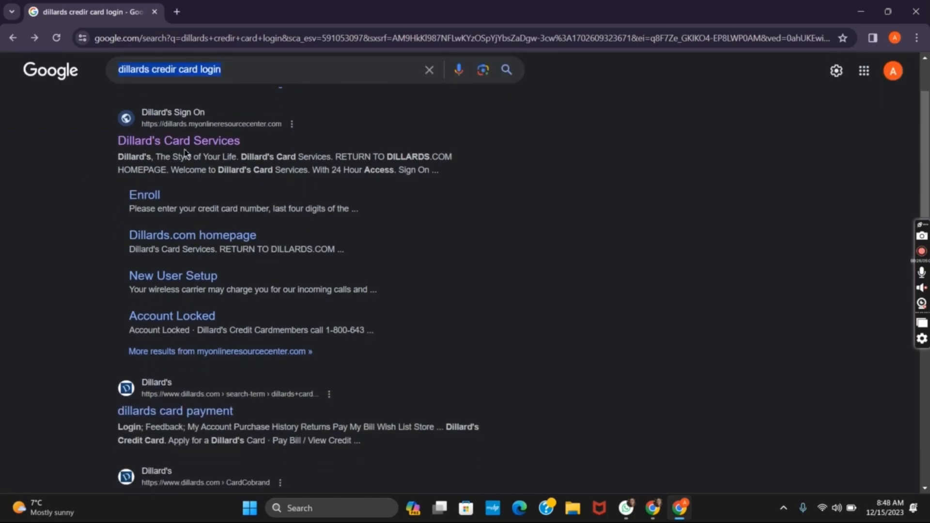
pyautogui.click(179, 141)
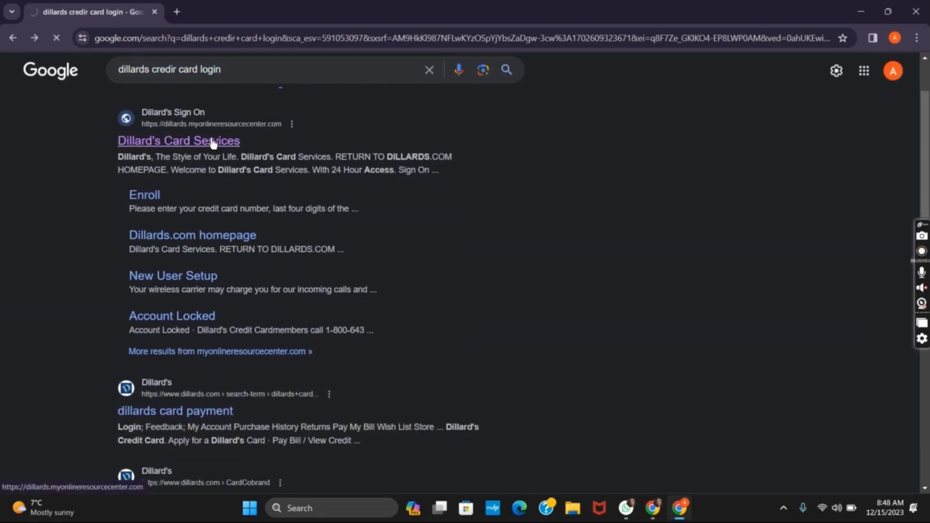
pyautogui.click(179, 141)
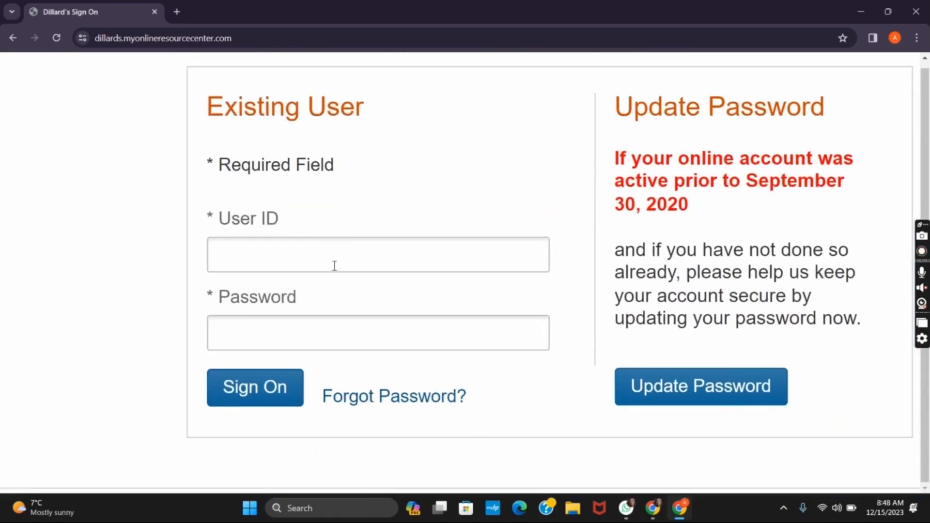
# Enter 'annie' in the Existing User ID field
pyautogui.click(378, 254)
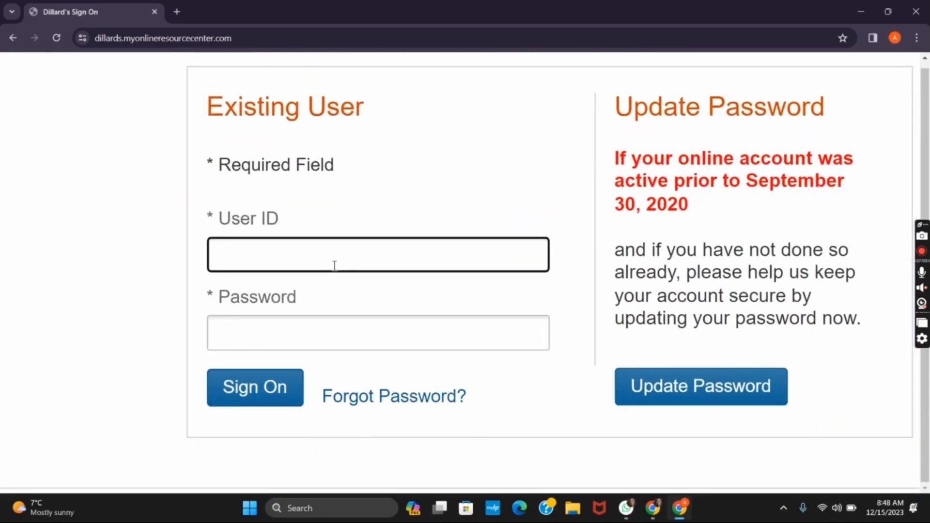
pyautogui.write('annie')
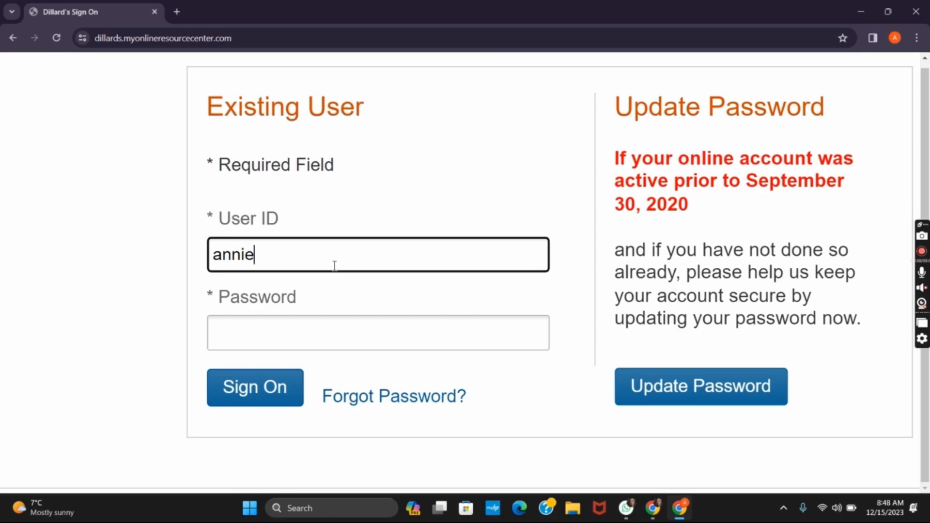